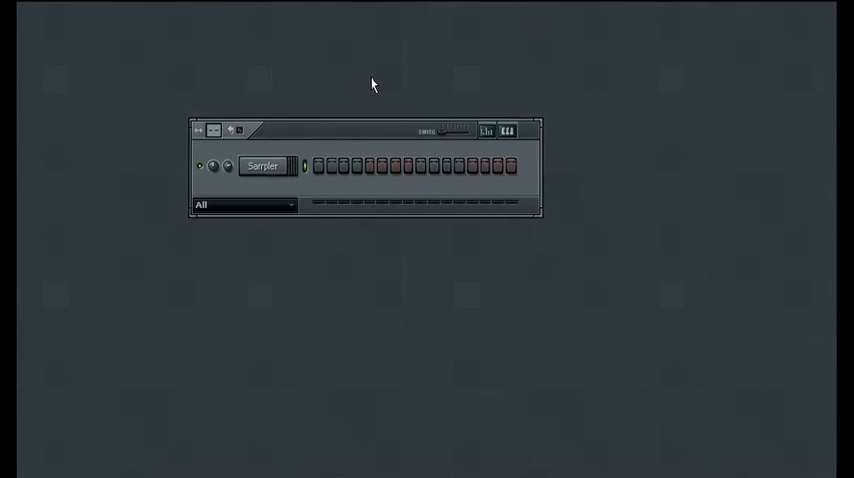
Bring up the Channel settings window for the empty Sampler channel
left_click(264, 164)
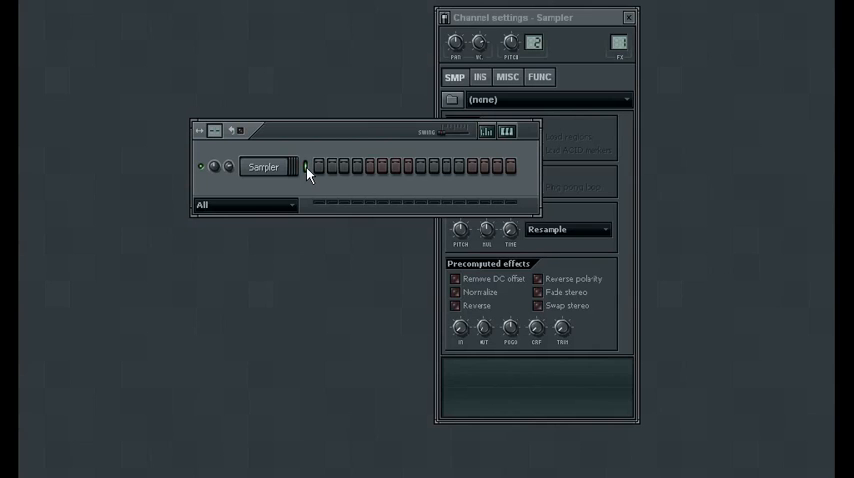
mouse_move(308, 184)
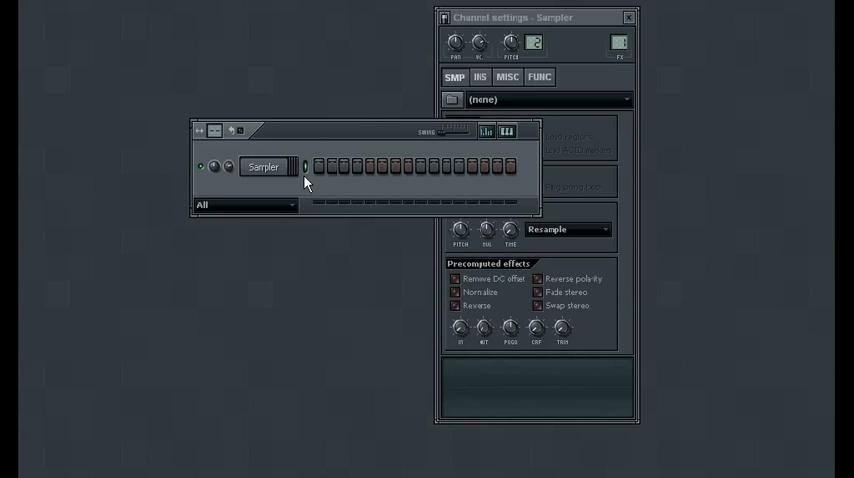
Insert Layer, SimSynth and BooBass channels into the step sequencer via the channel button menu
right_click(264, 168)
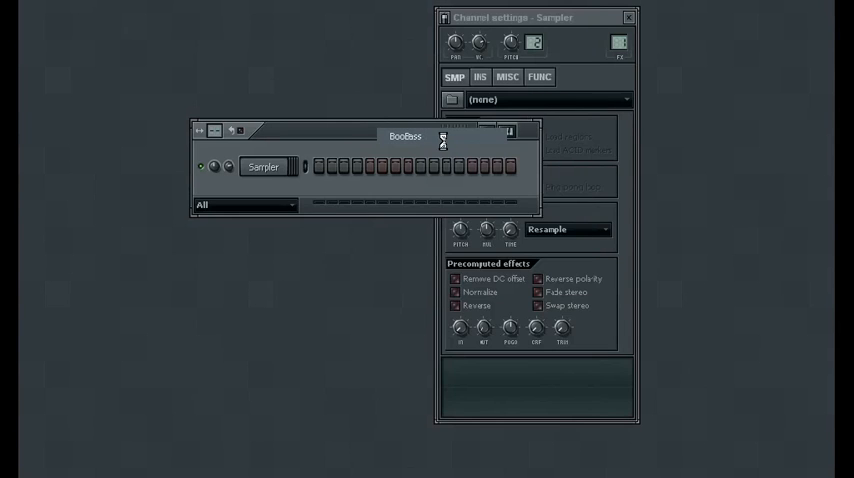
right_click(264, 166)
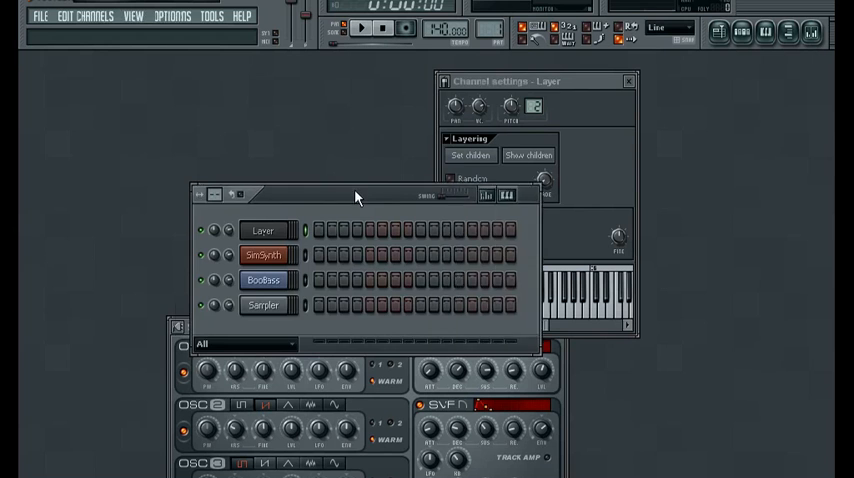
Drag the step sequencer window left so the Layer Channel settings are unobstructed
left_click_drag(356, 196, 248, 108)
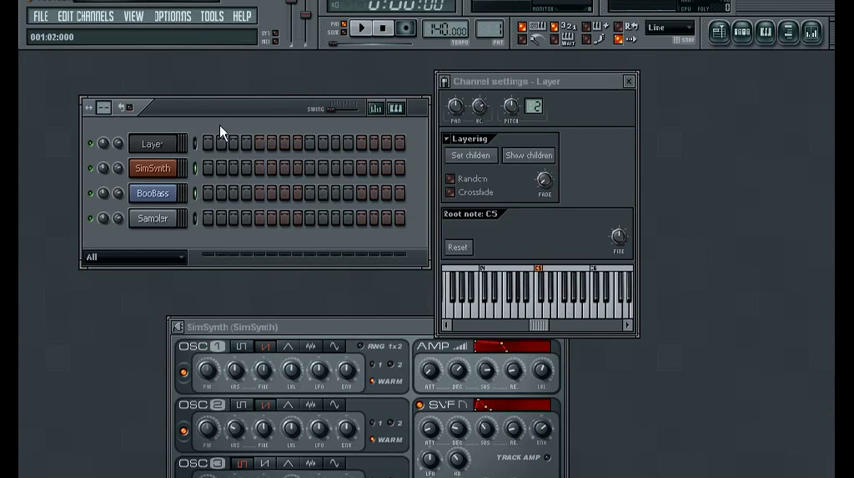
mouse_move(228, 108)
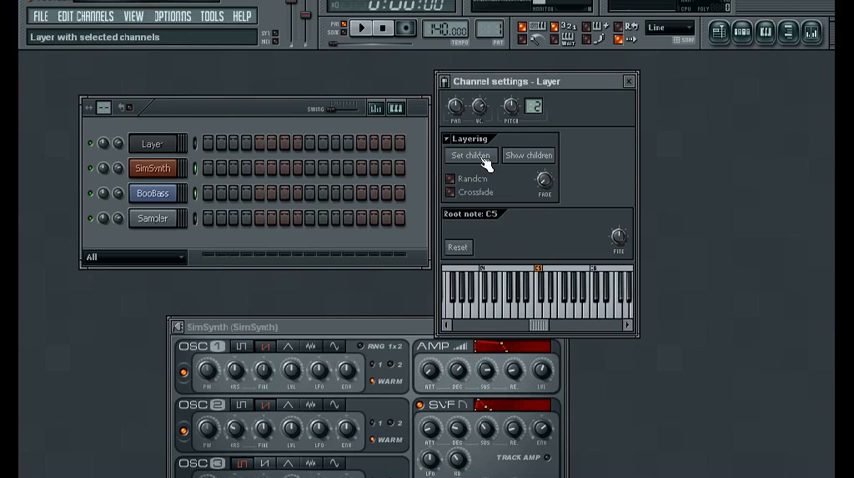
Assign the selected SimSynth and BooBass channels as the Layer's children with Set children
right_click(152, 144)
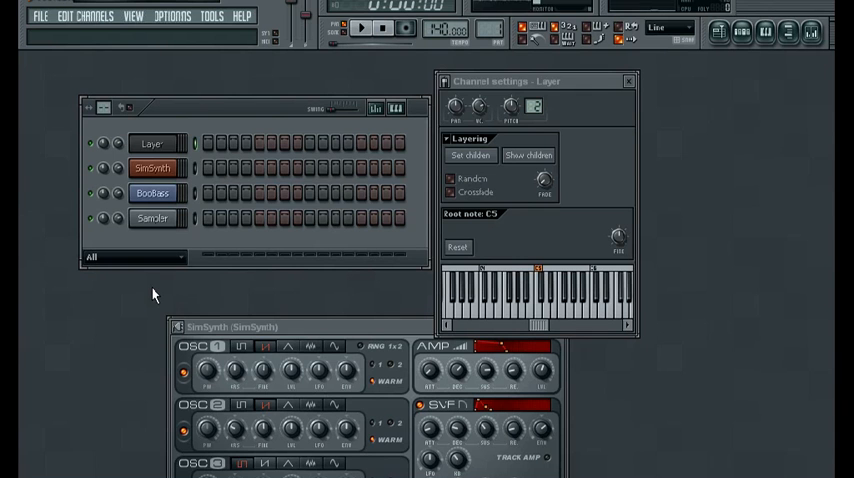
mouse_move(482, 188)
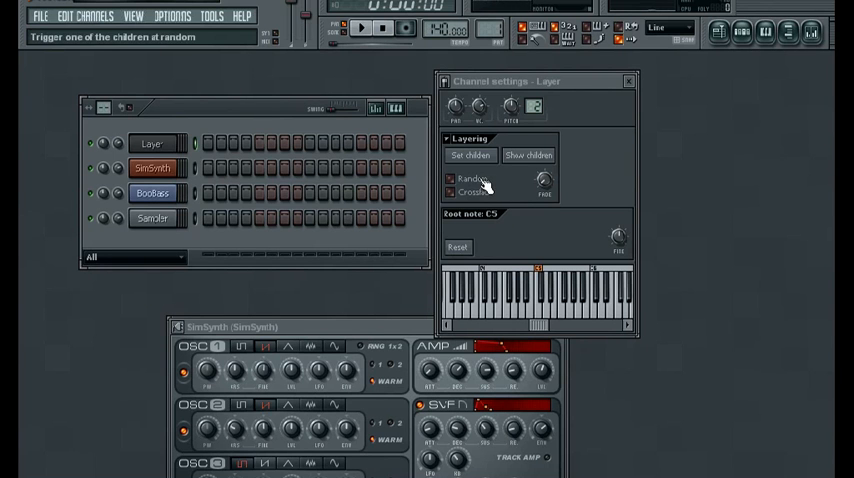
Enable the Random option in the Layer's Layering section
left_click(450, 180)
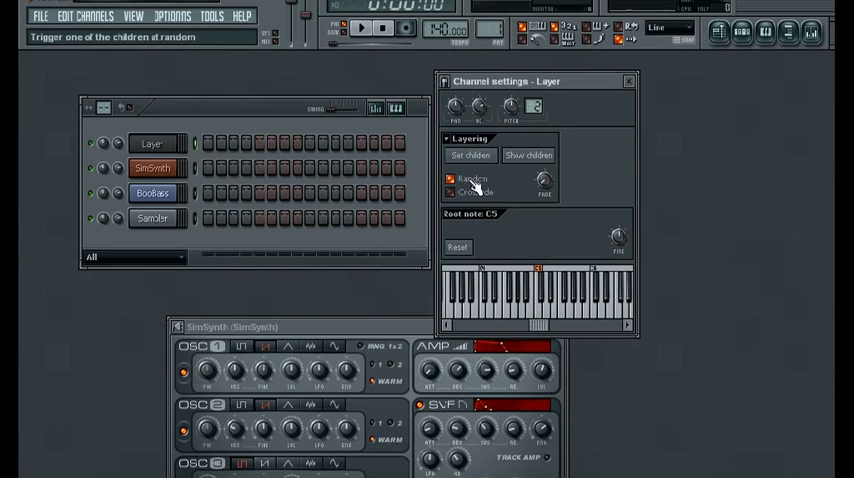
Enable Crossfade in the Layering section and set the Crossfade level knob
left_click(450, 192)
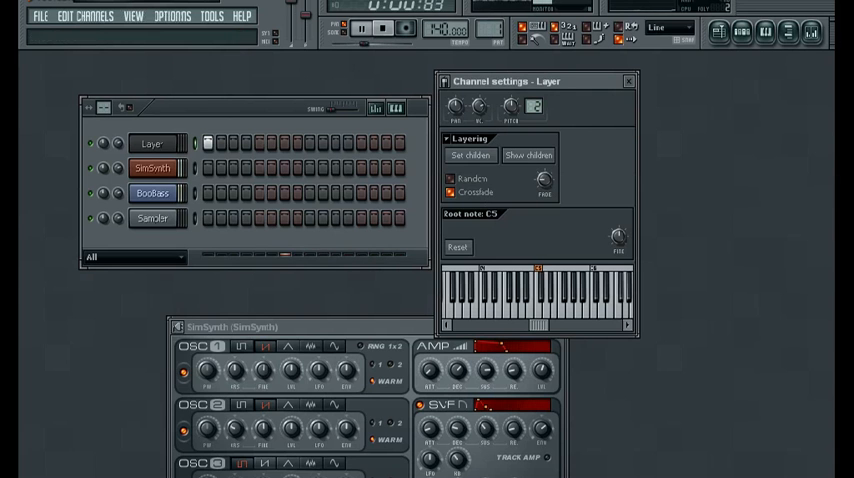
left_click(540, 184)
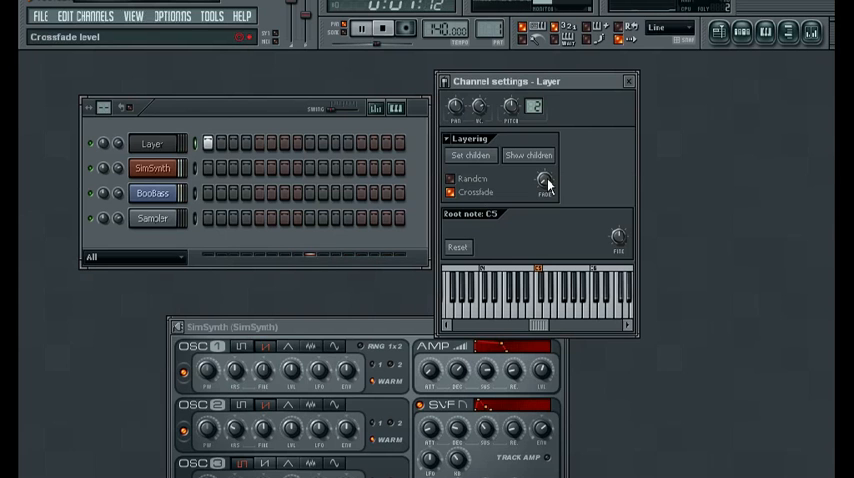